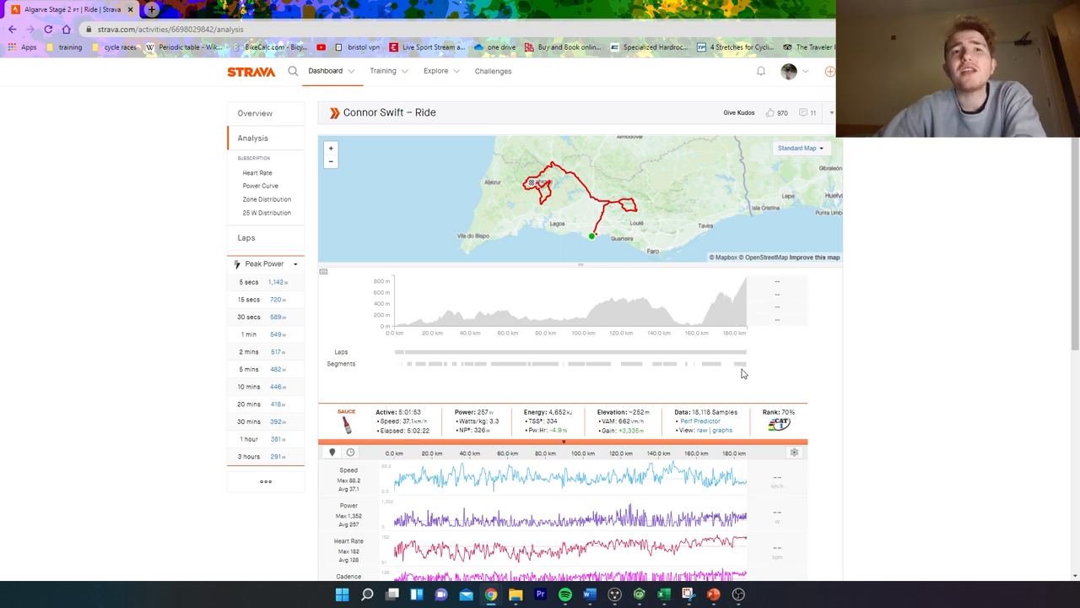
mouse_move(713, 368)
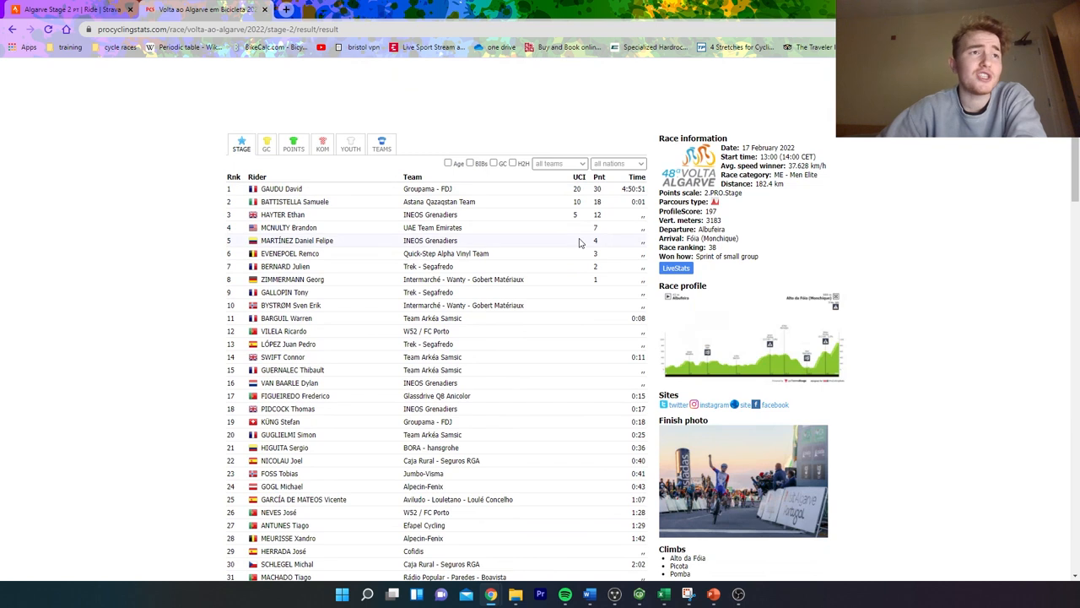
mouse_move(917, 391)
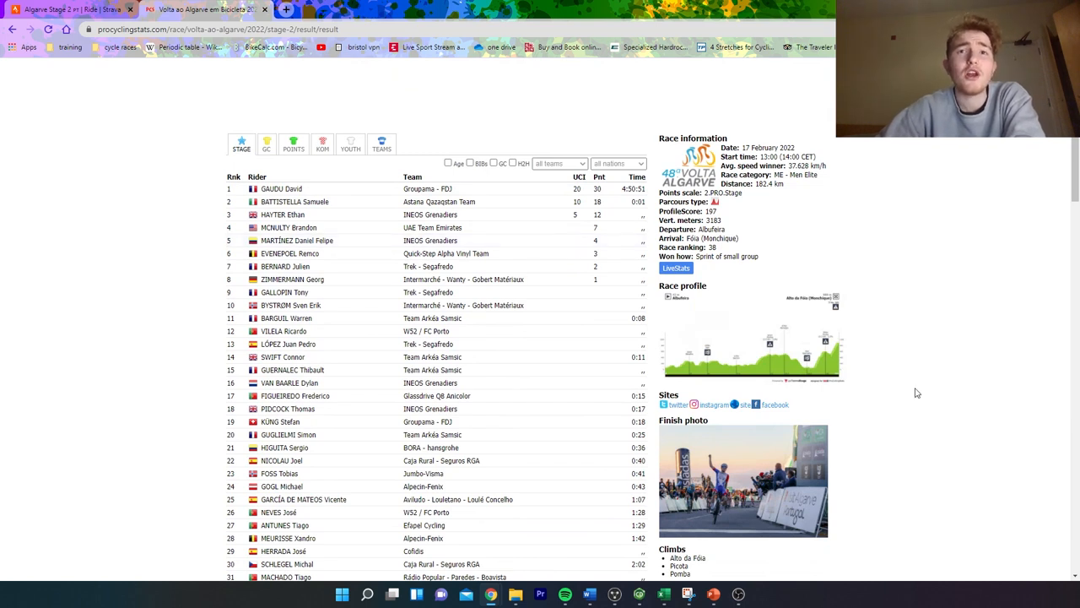
mouse_move(451, 218)
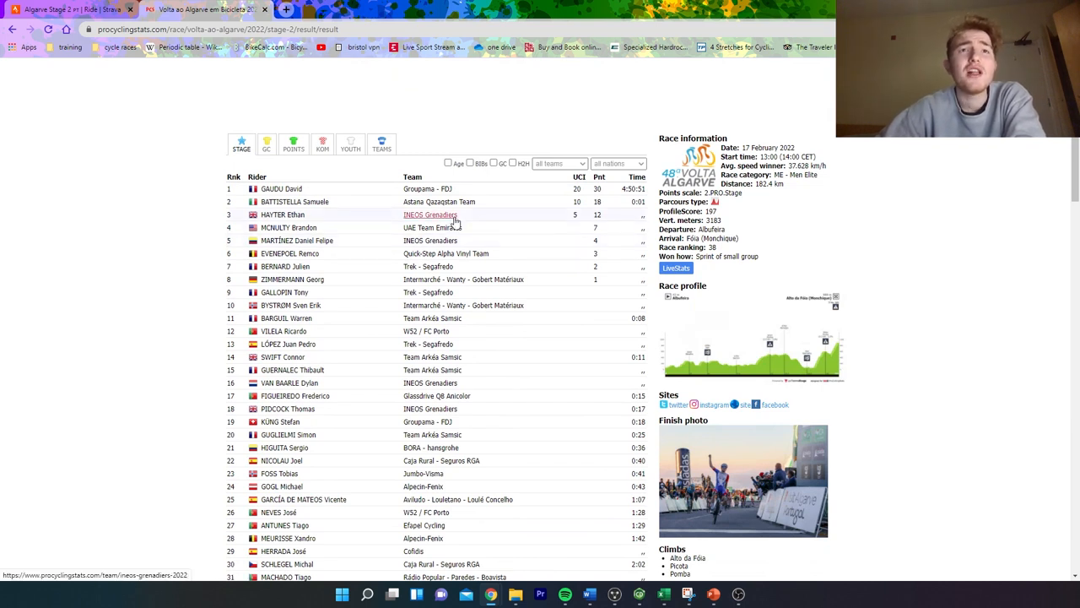
mouse_move(604, 320)
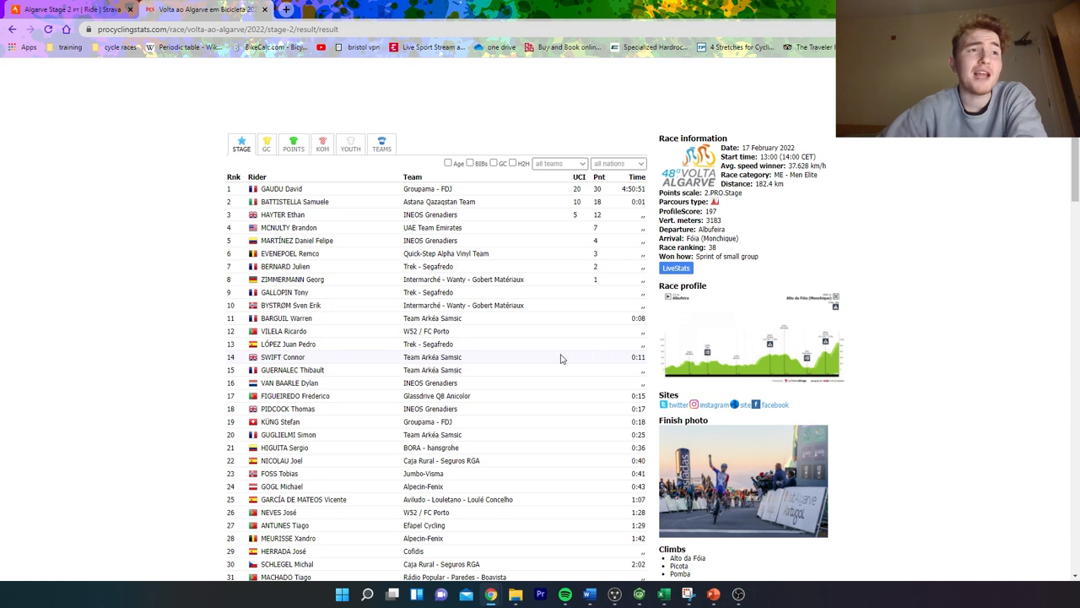
mouse_move(533, 422)
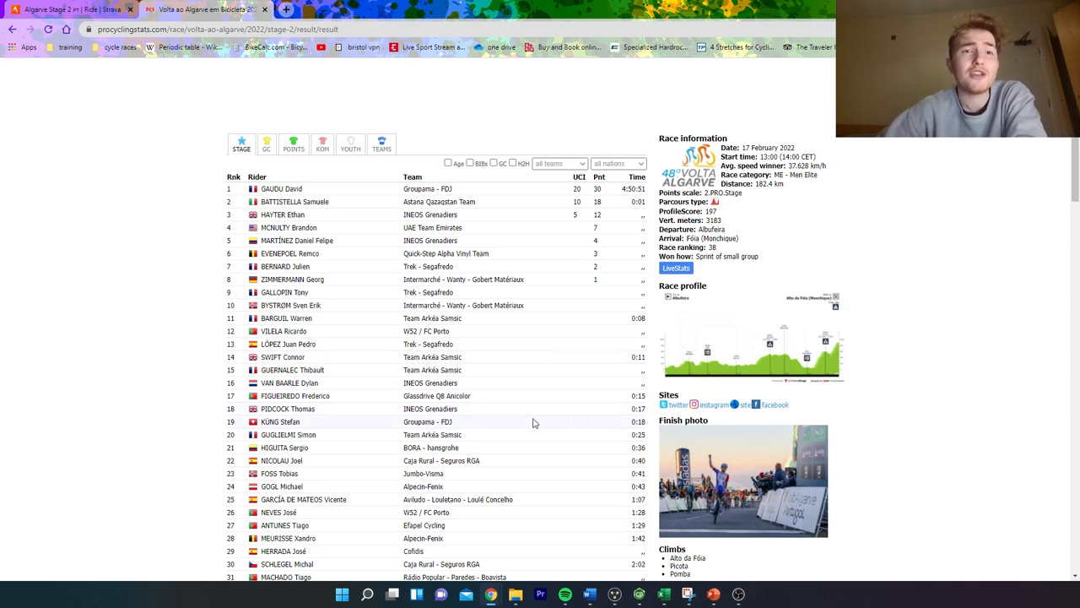
mouse_move(486, 334)
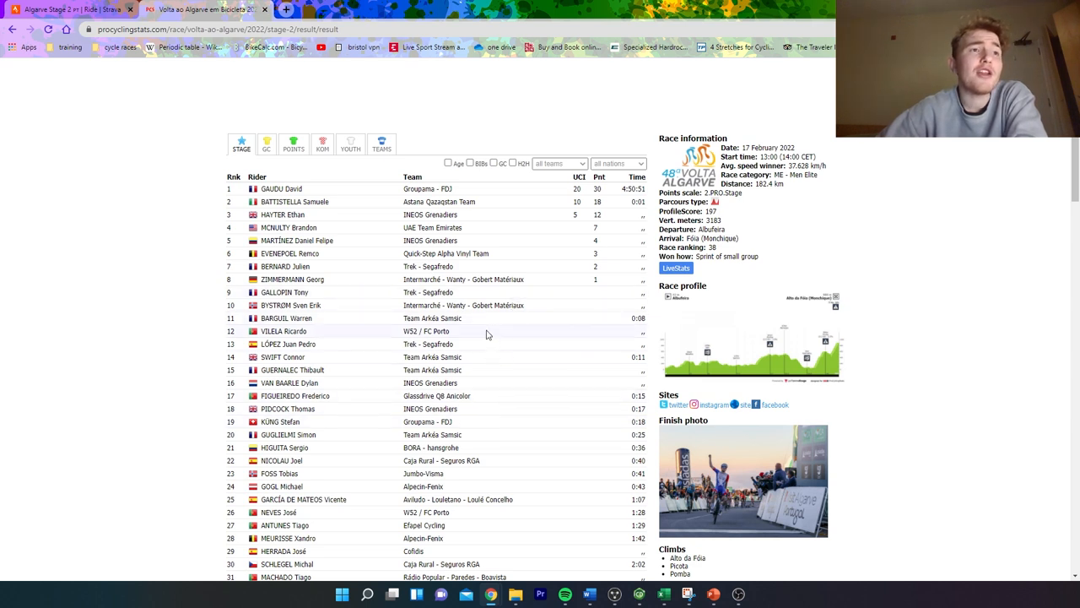
mouse_move(483, 370)
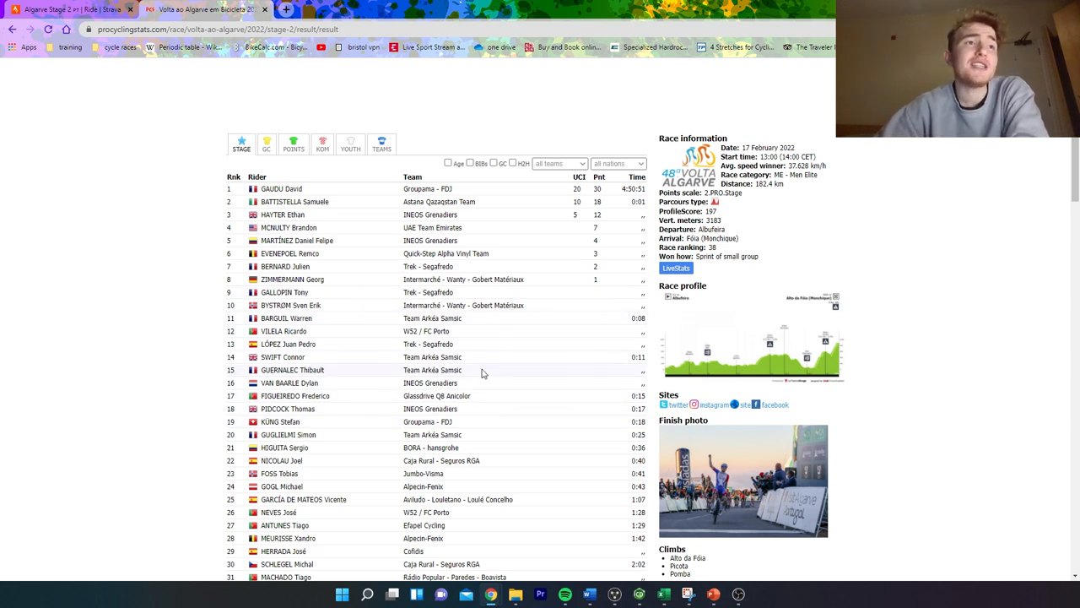
mouse_move(483, 310)
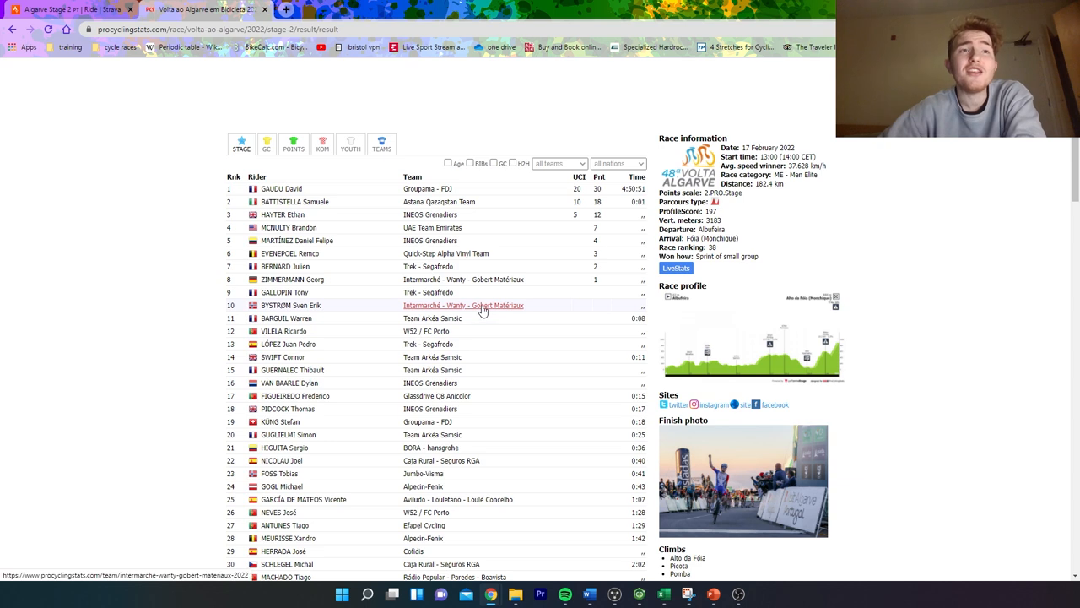
mouse_move(550, 309)
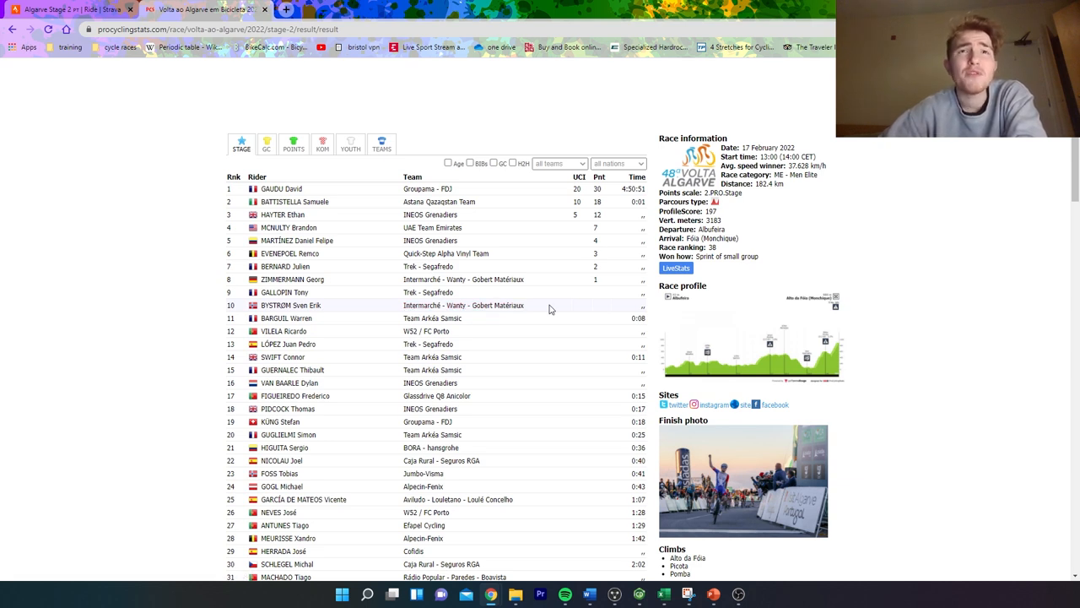
mouse_move(786, 316)
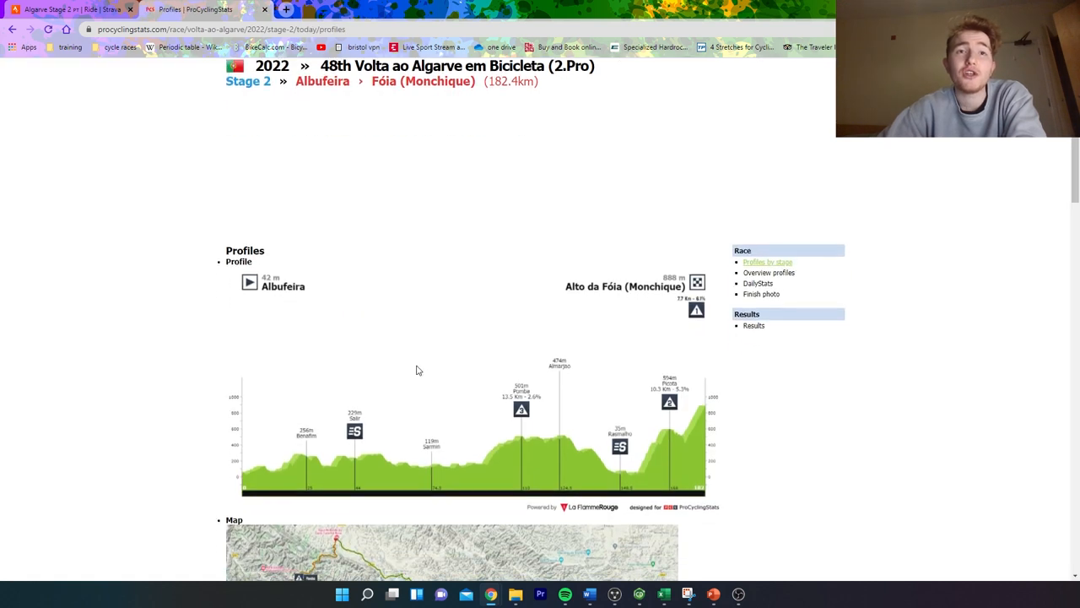
- Scroll down the Stage 2 profile page to view the Albufeira–Fóia elevation profile
scroll(down, 3)
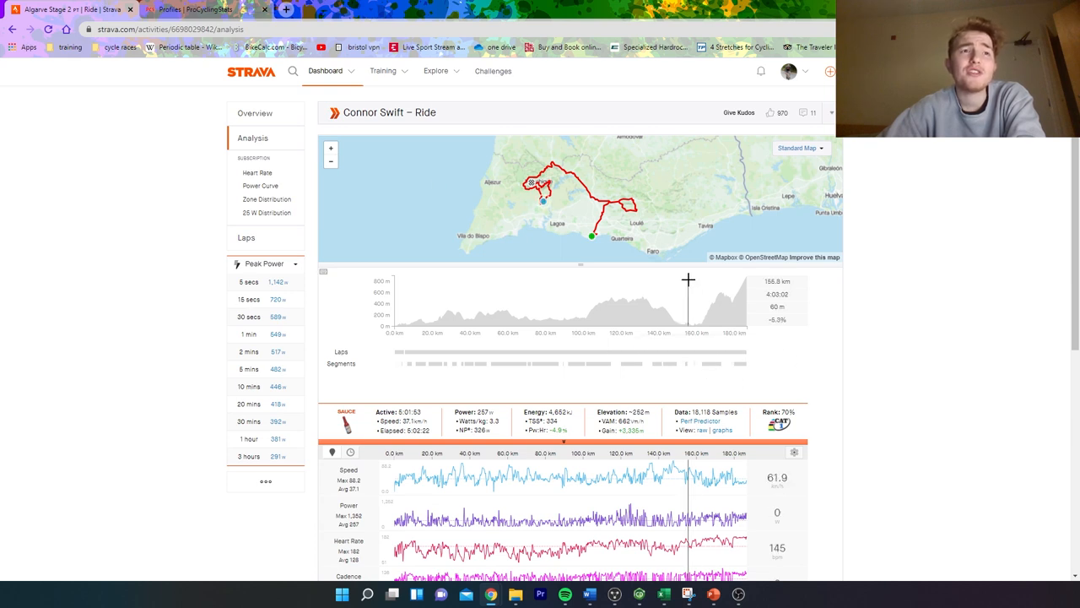
mouse_move(723, 361)
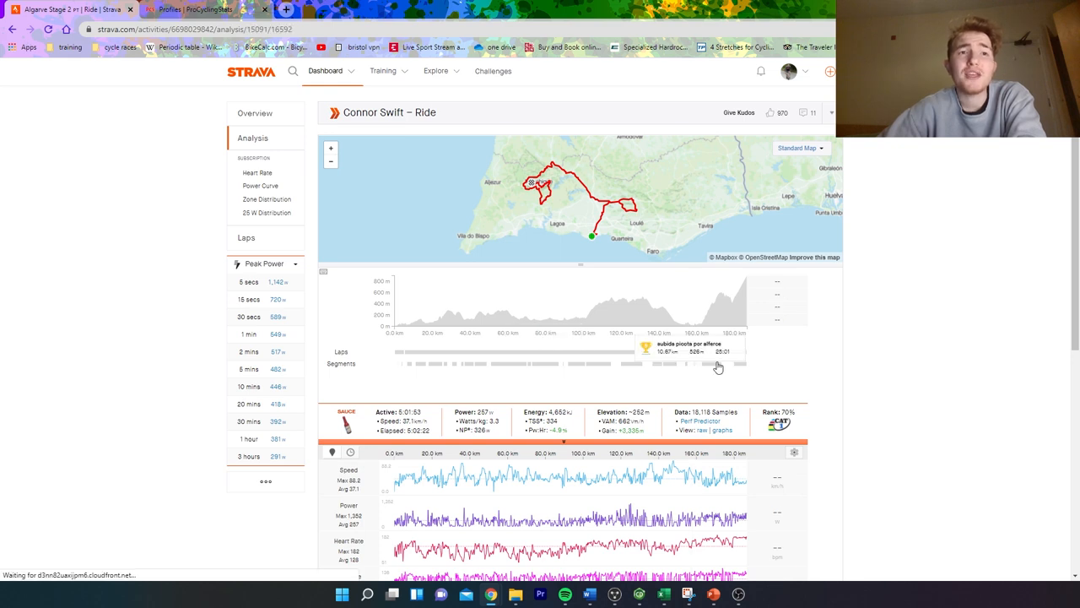
- Narrow the analysis to the final Fóia climb and reveal its cadence and temperature traces
click(709, 363)
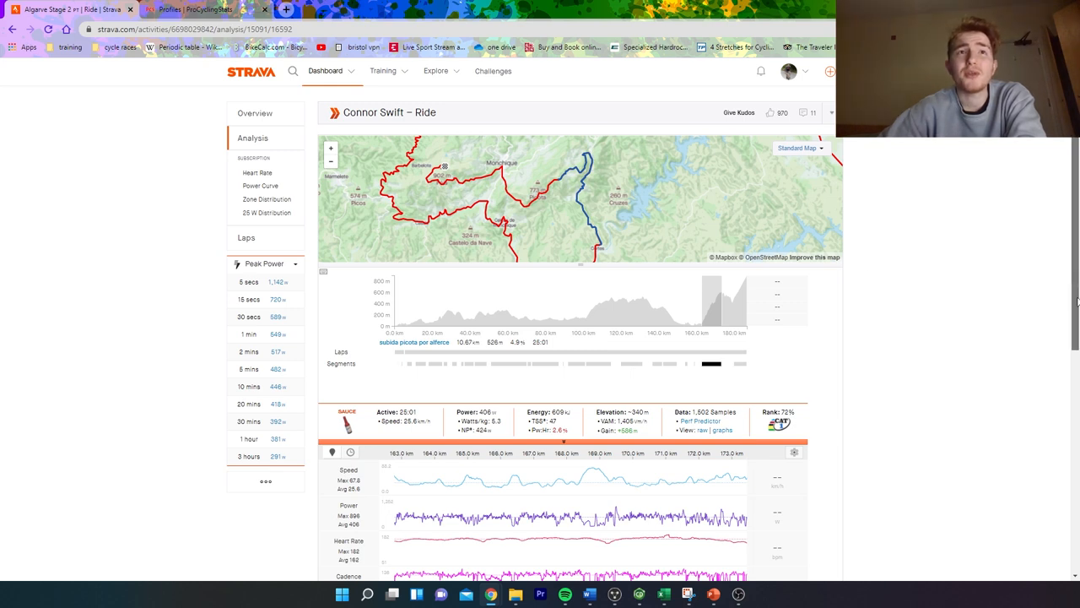
scroll(down, 3)
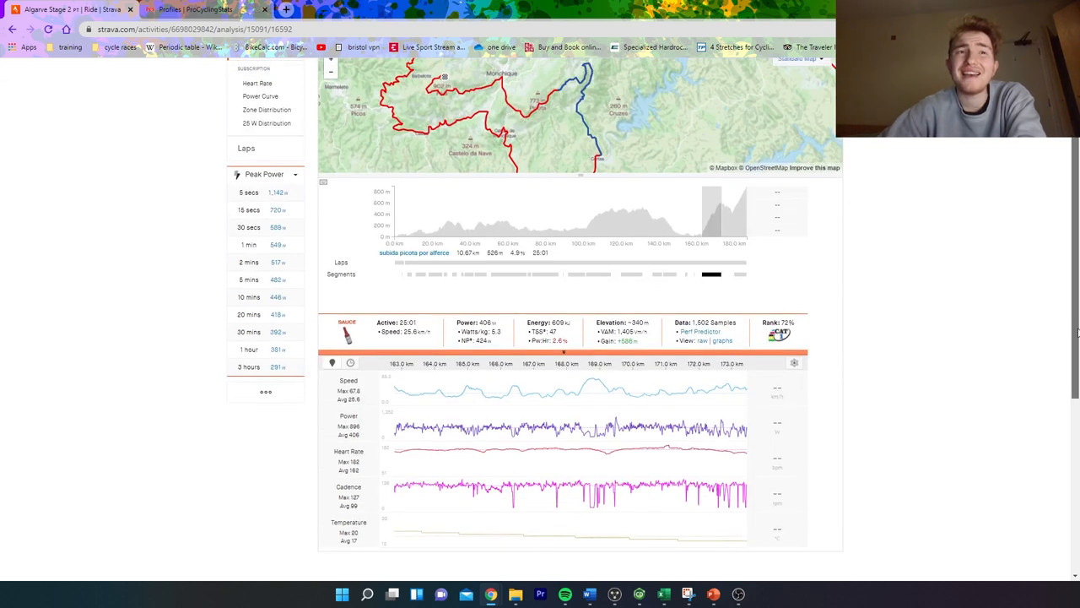
mouse_move(735, 278)
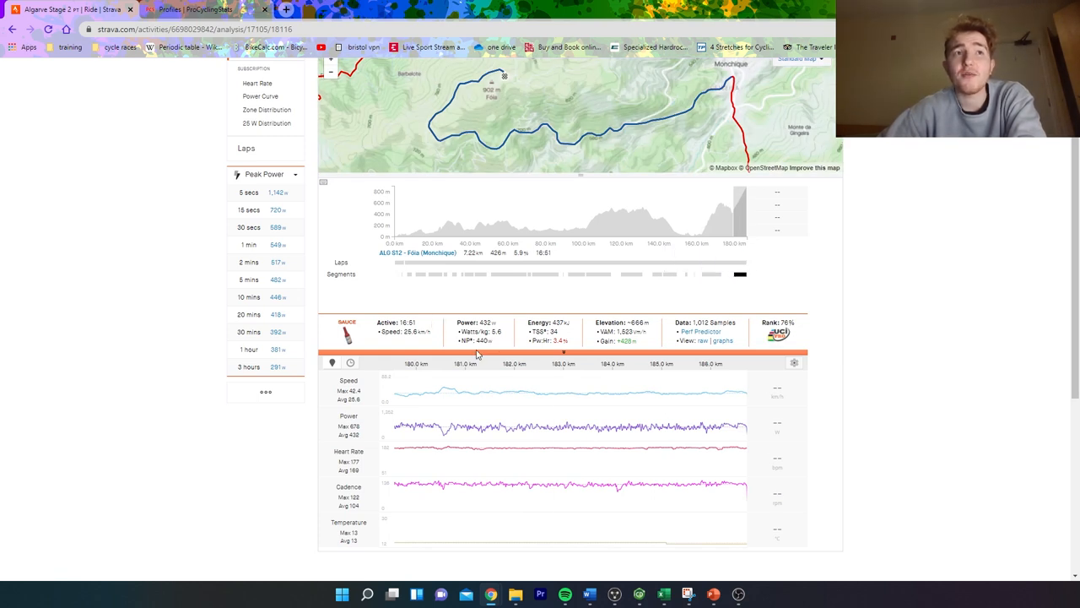
mouse_move(567, 438)
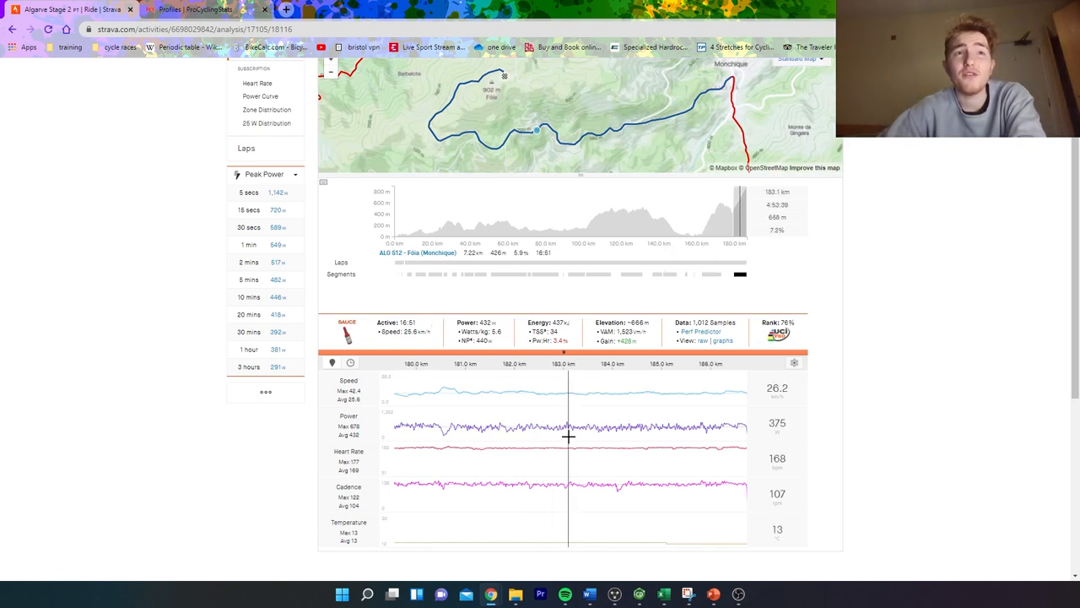
mouse_move(692, 407)
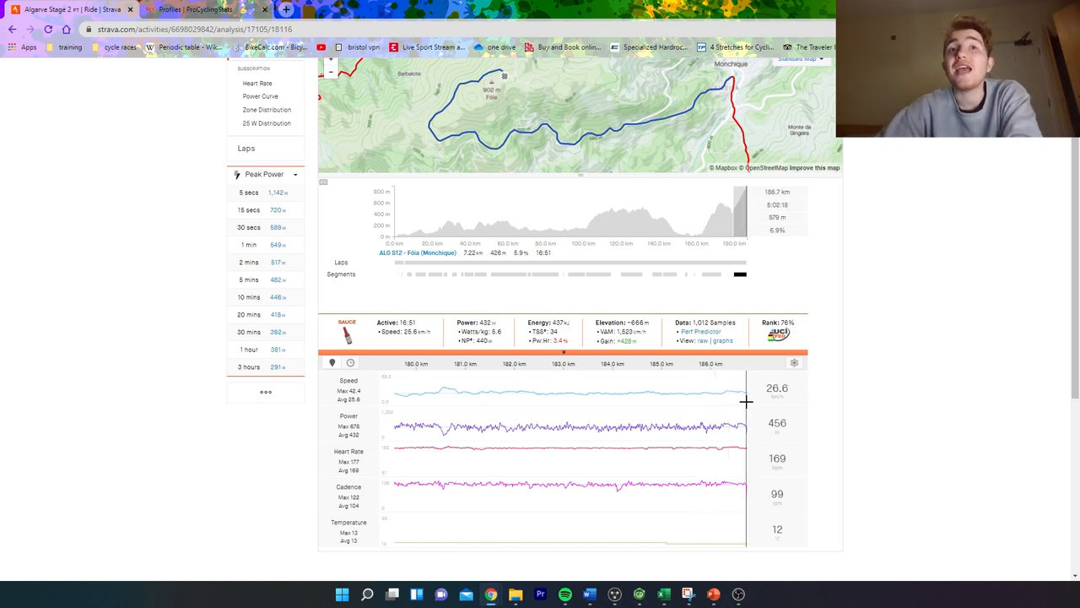
mouse_move(719, 415)
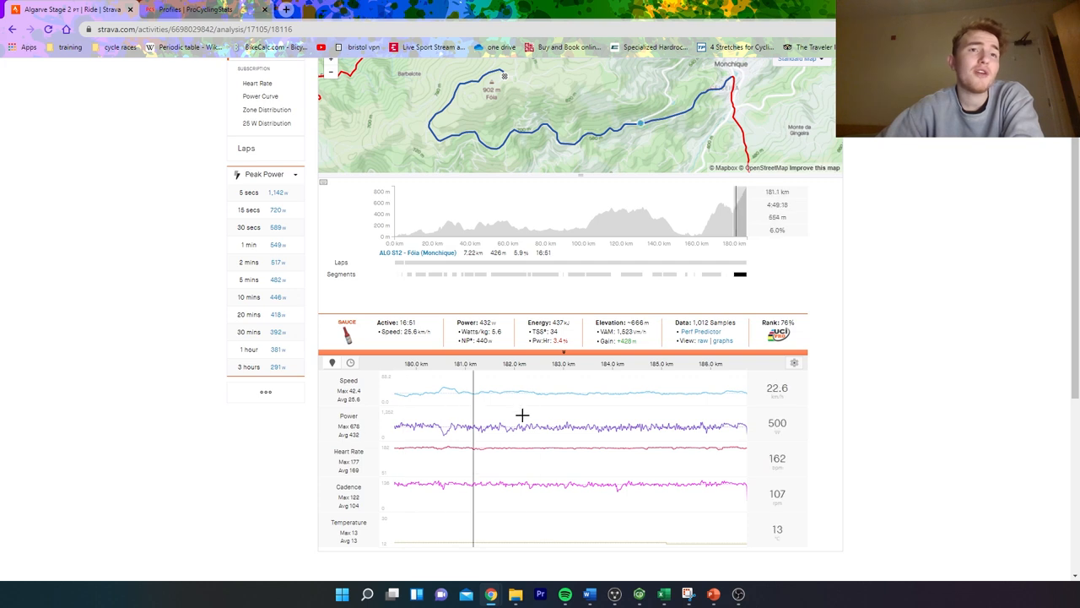
mouse_move(730, 412)
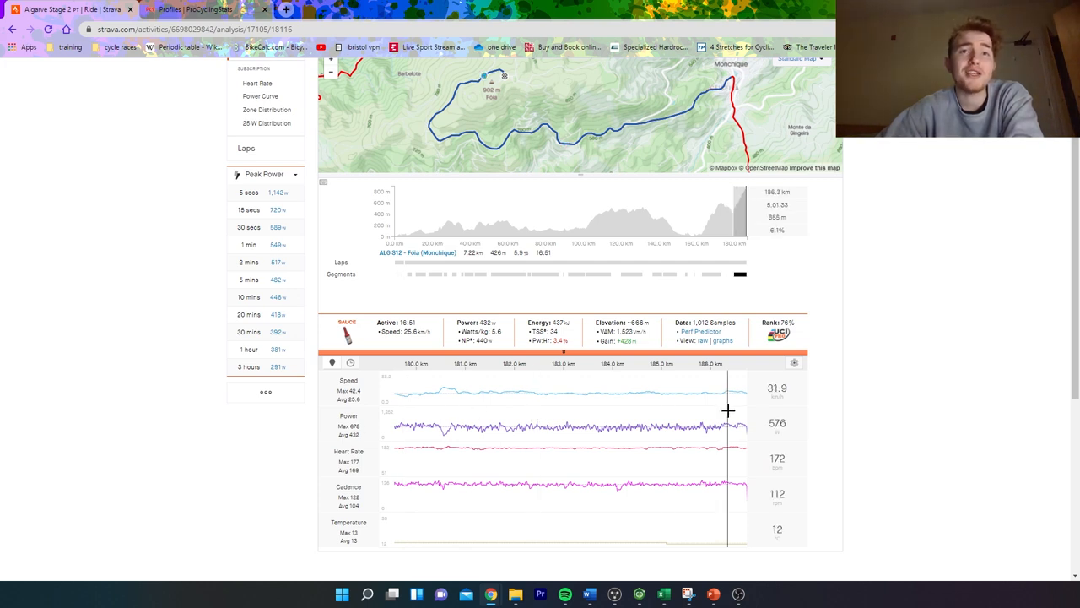
mouse_move(641, 405)
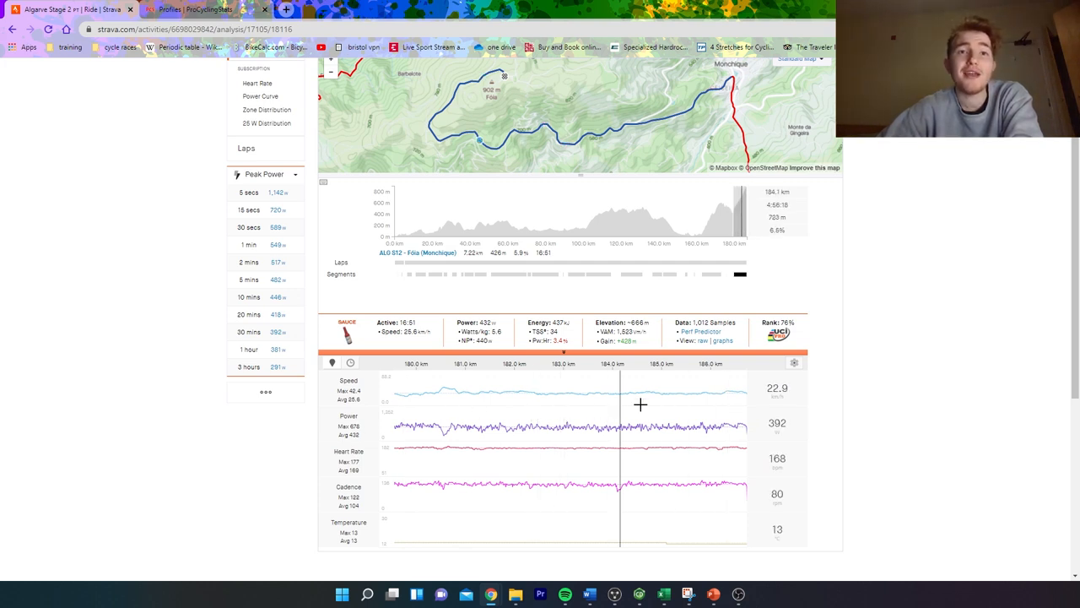
mouse_move(654, 402)
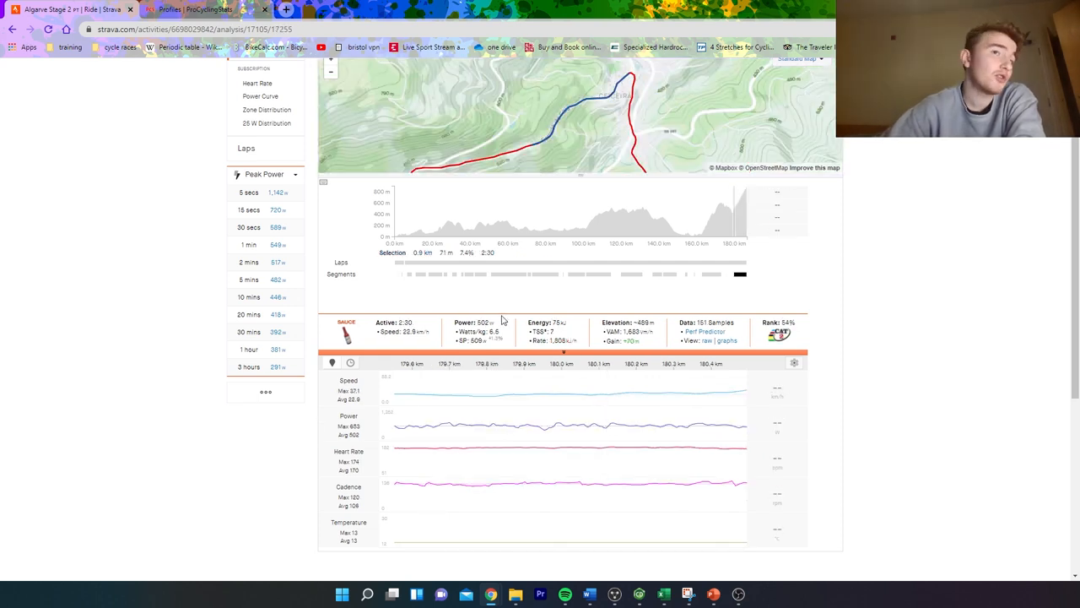
mouse_move(738, 273)
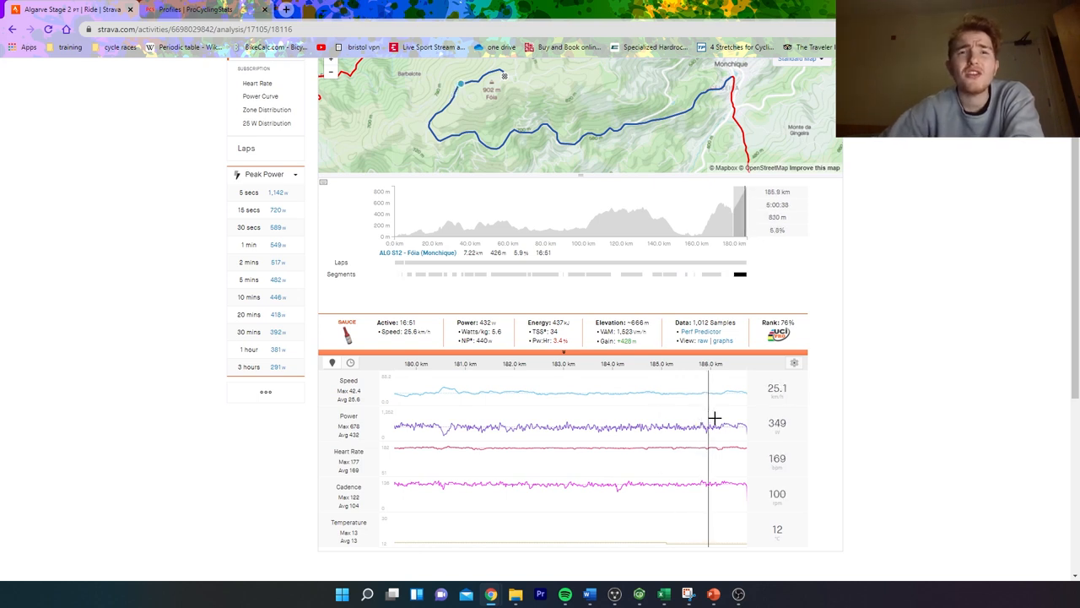
mouse_move(702, 465)
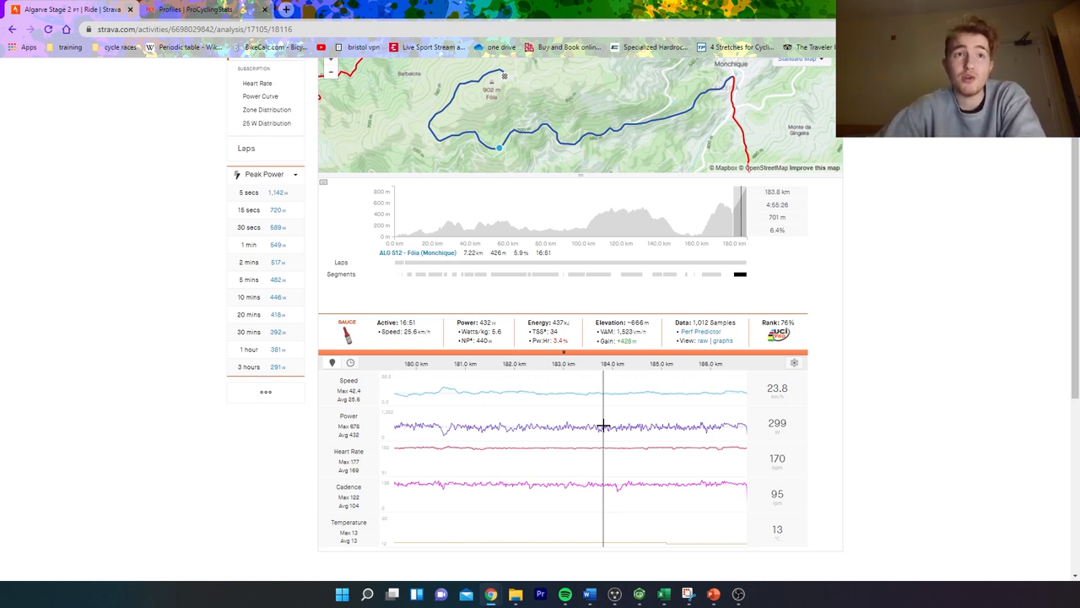
mouse_move(622, 422)
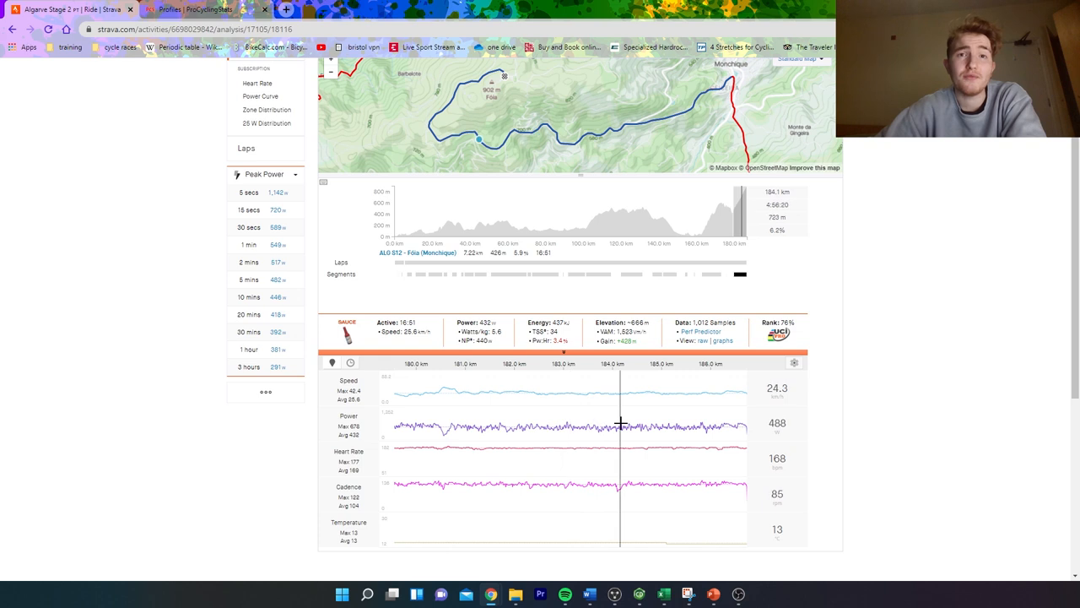
mouse_move(709, 414)
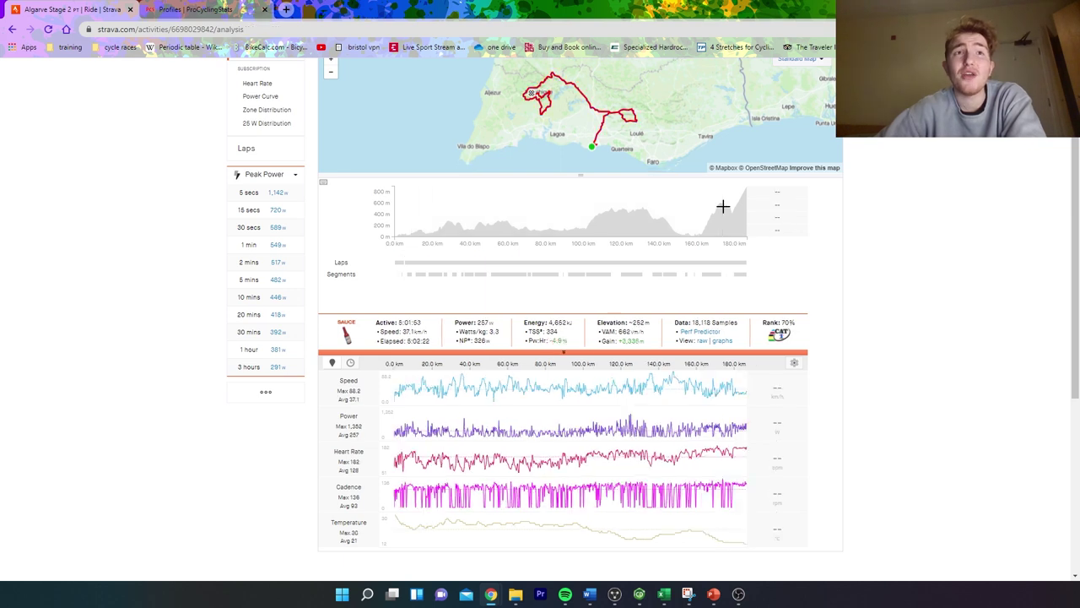
mouse_move(741, 277)
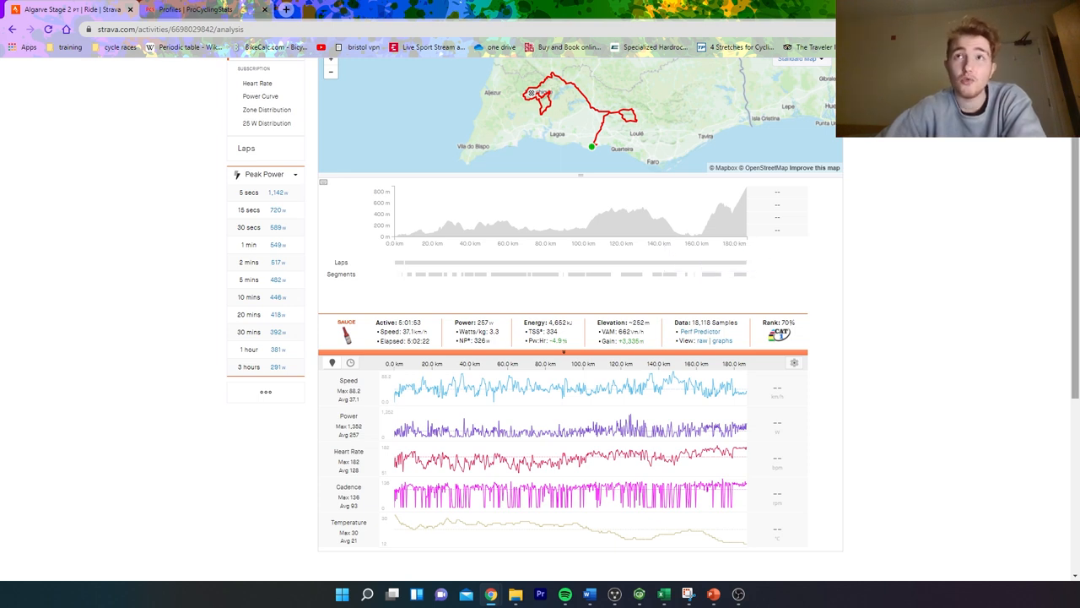
mouse_move(734, 277)
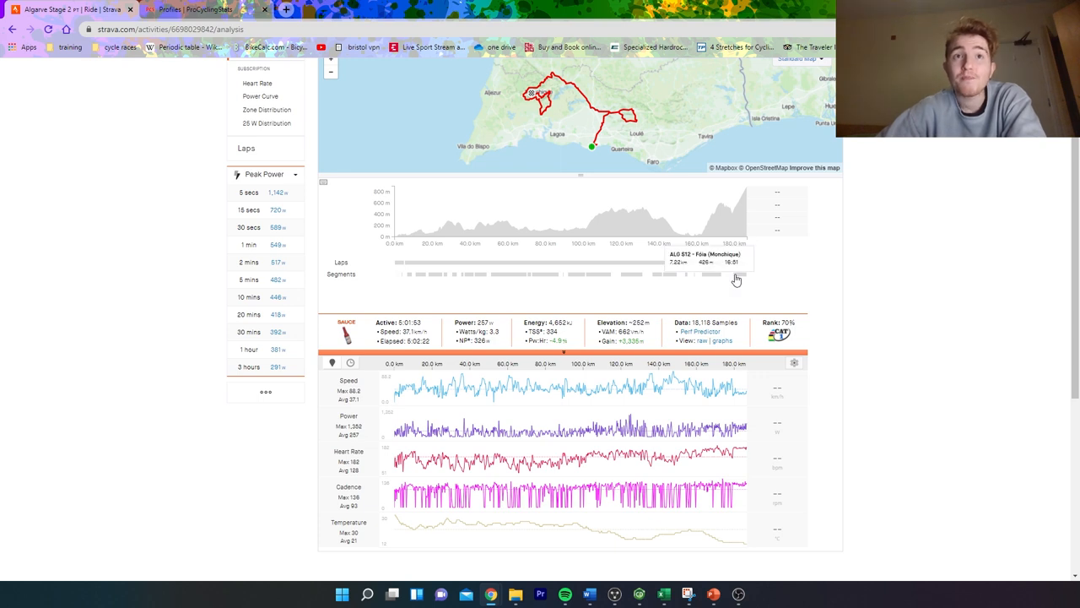
mouse_move(709, 279)
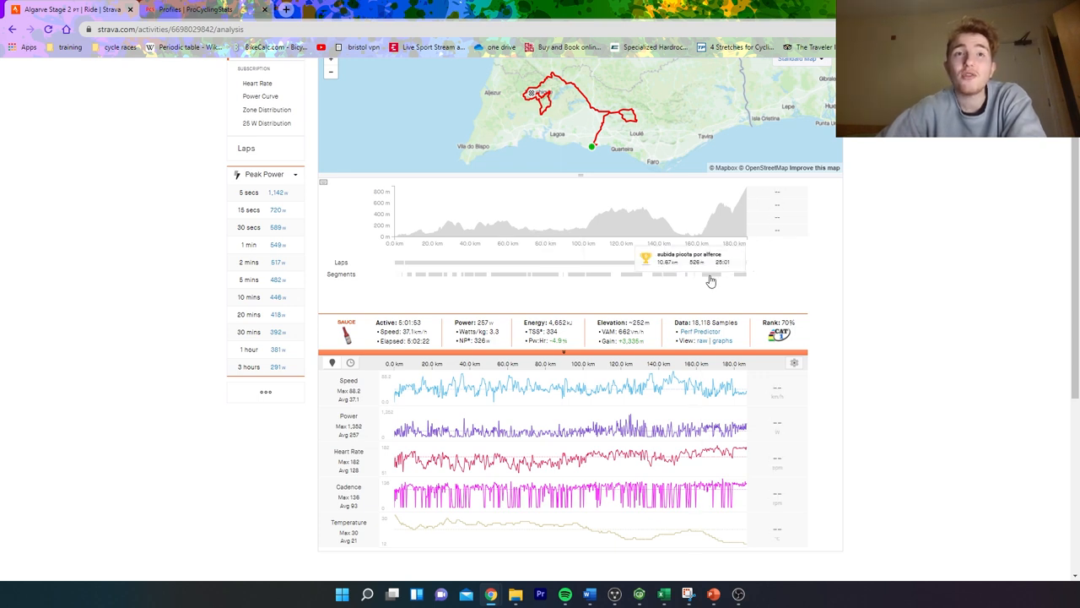
click(711, 274)
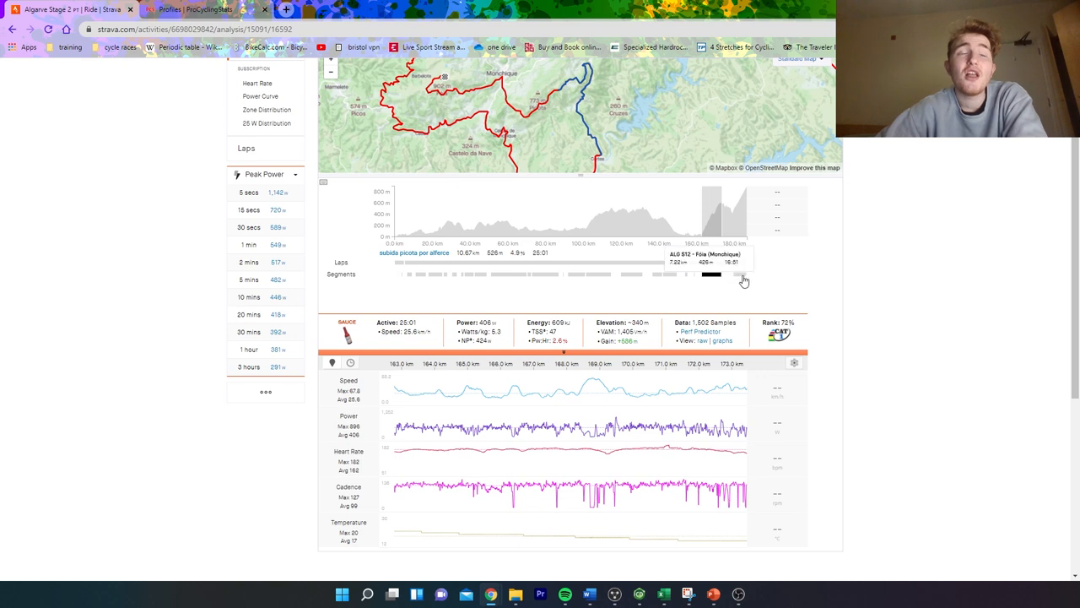
click(709, 273)
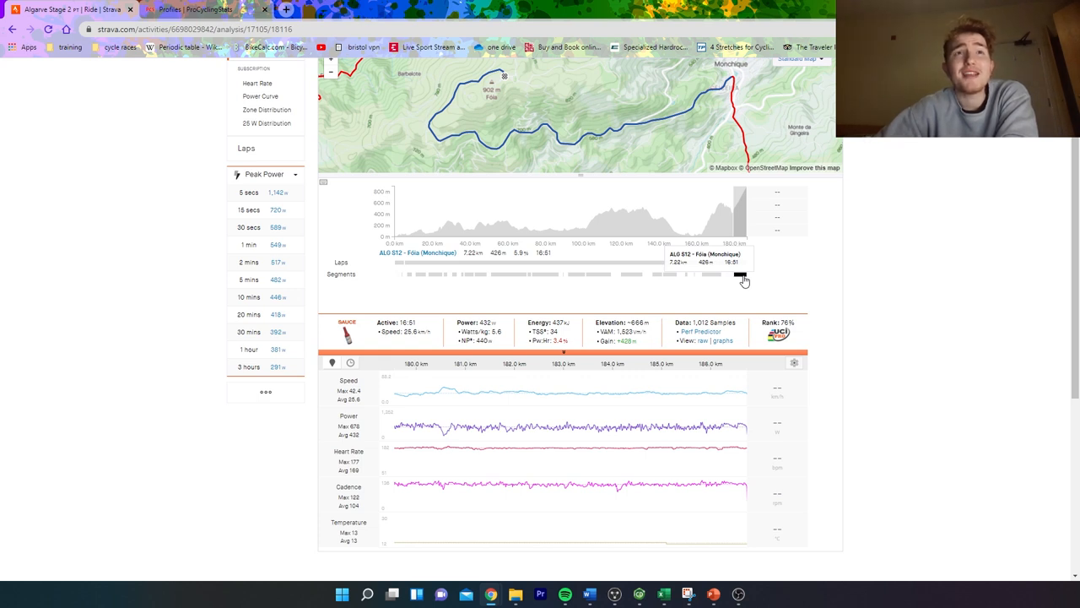
mouse_move(725, 204)
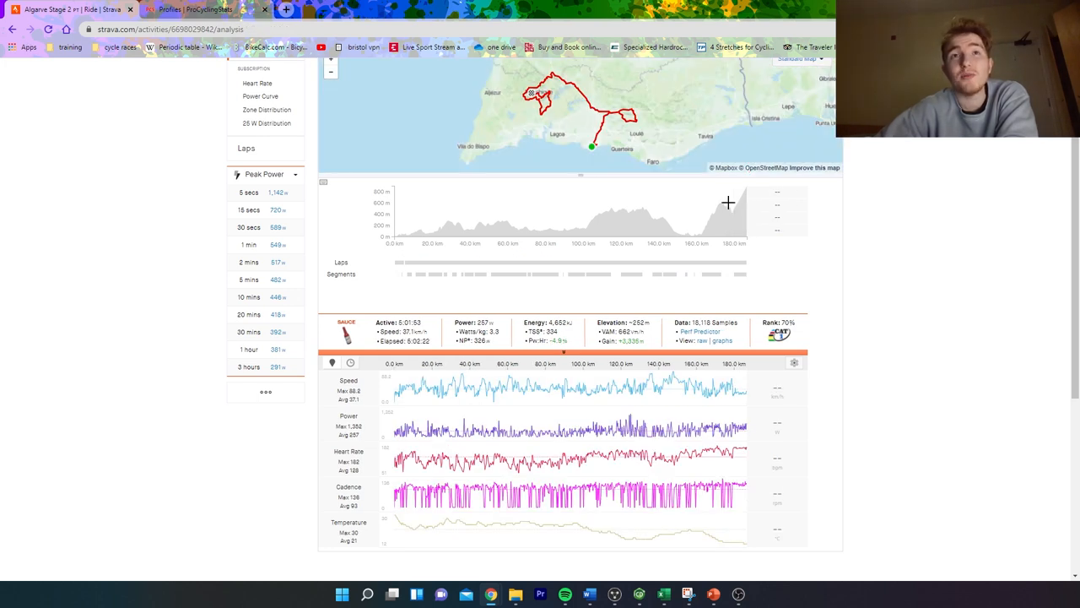
mouse_move(745, 218)
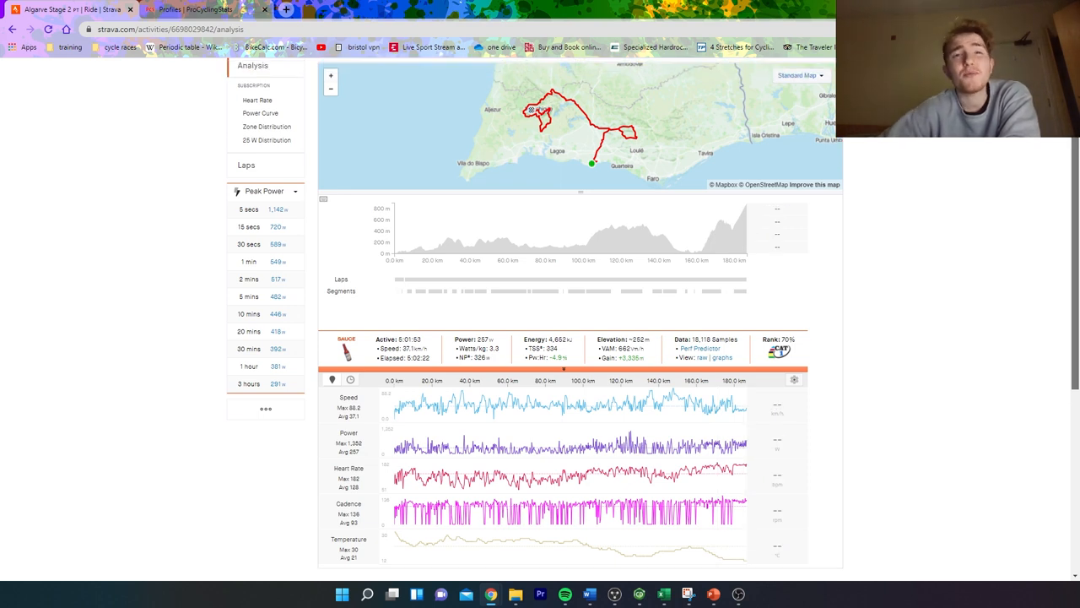
- Scroll through the Fóia (Monchique) climb analysis showing about 16:51 at roughly 432 W average
scroll(down, 3)
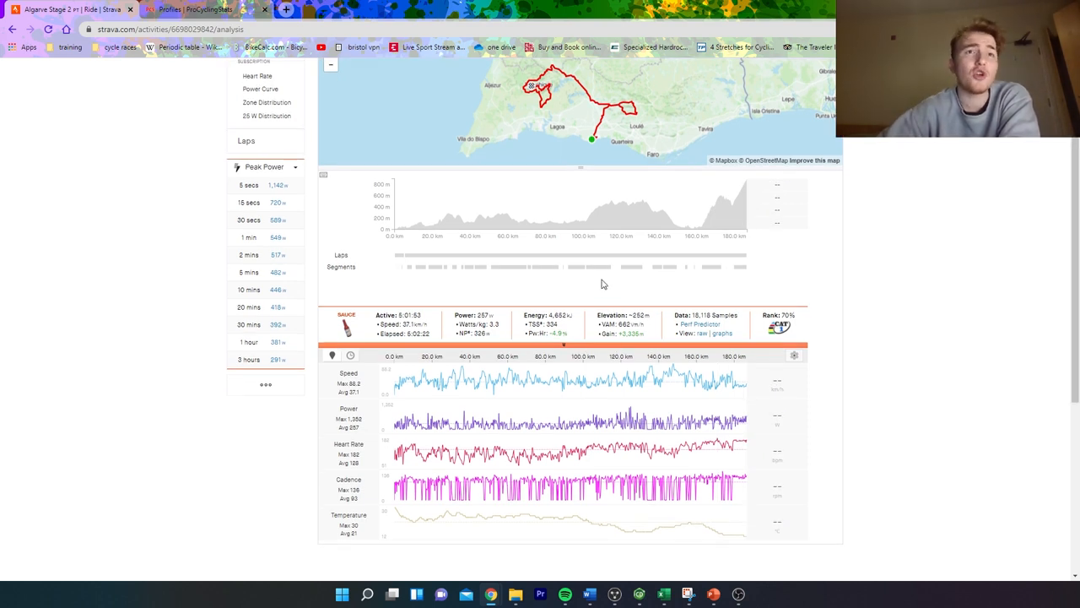
mouse_move(600, 272)
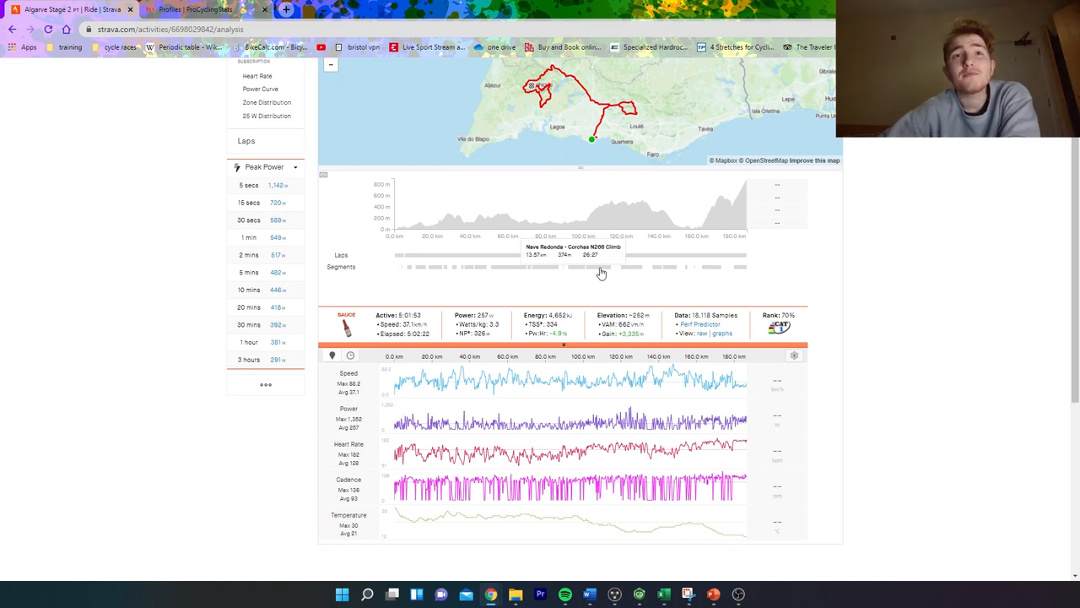
mouse_move(739, 271)
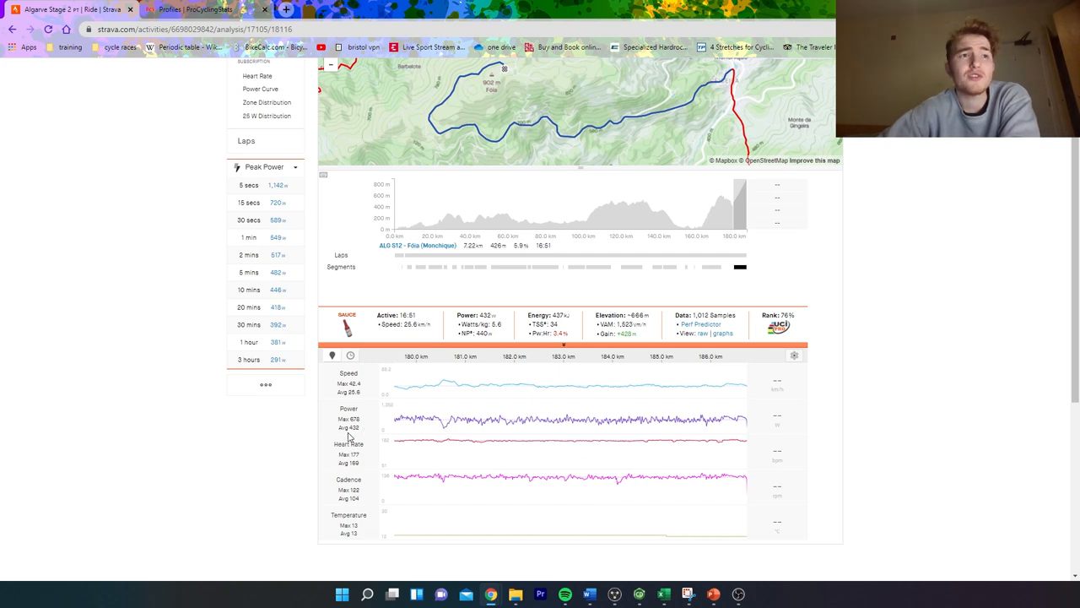
mouse_move(503, 326)
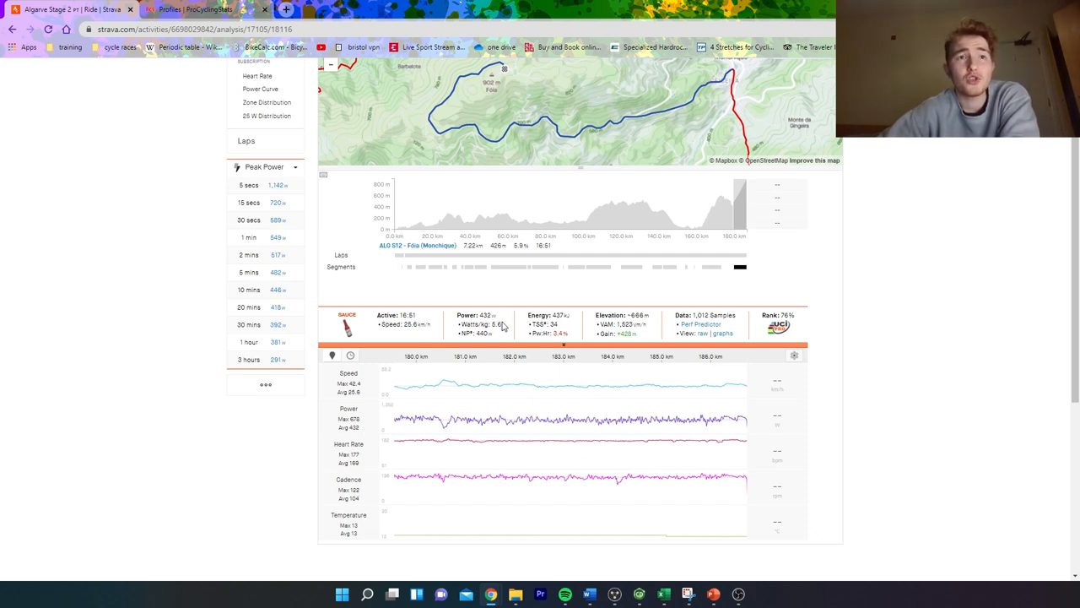
mouse_move(864, 308)
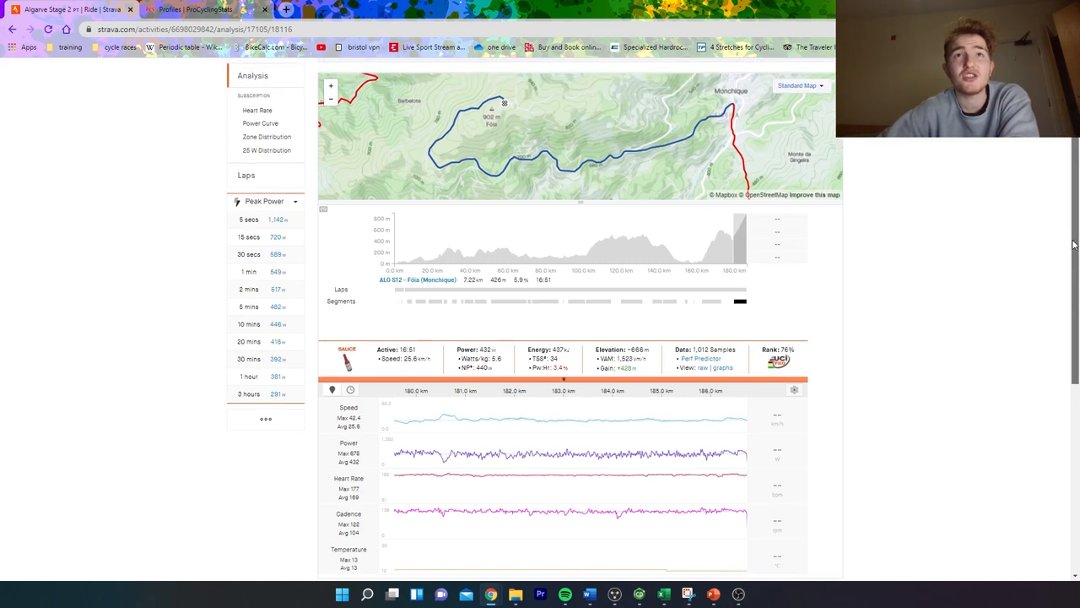
scroll(down, 3)
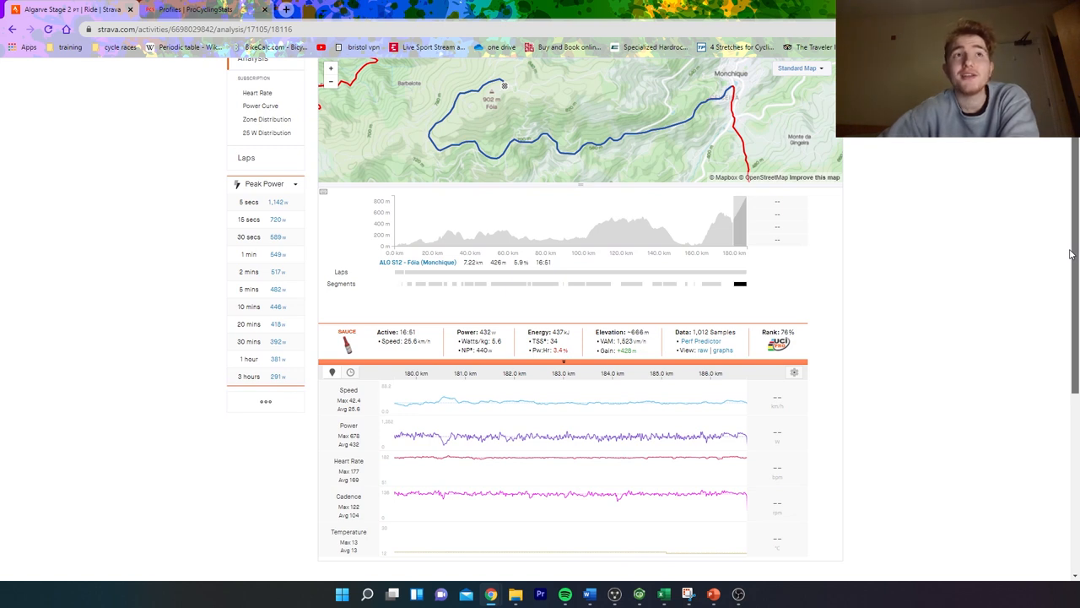
scroll(down, 3)
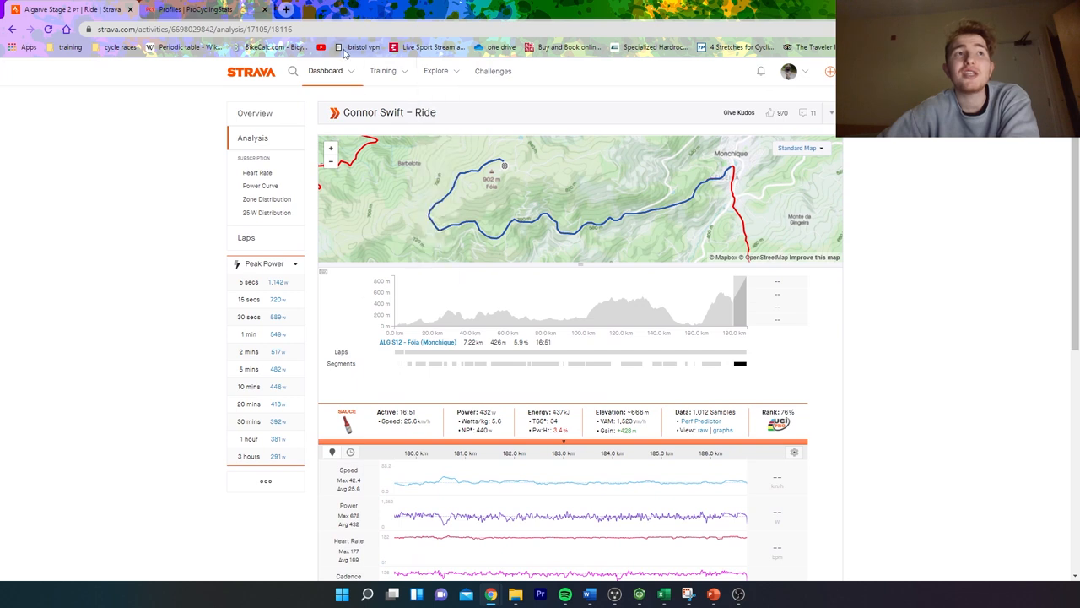
- Switch to the ride overview and expand the ALG ST2 - Fóia (Monchique) effort with its Top 10 leaderboard
click(253, 111)
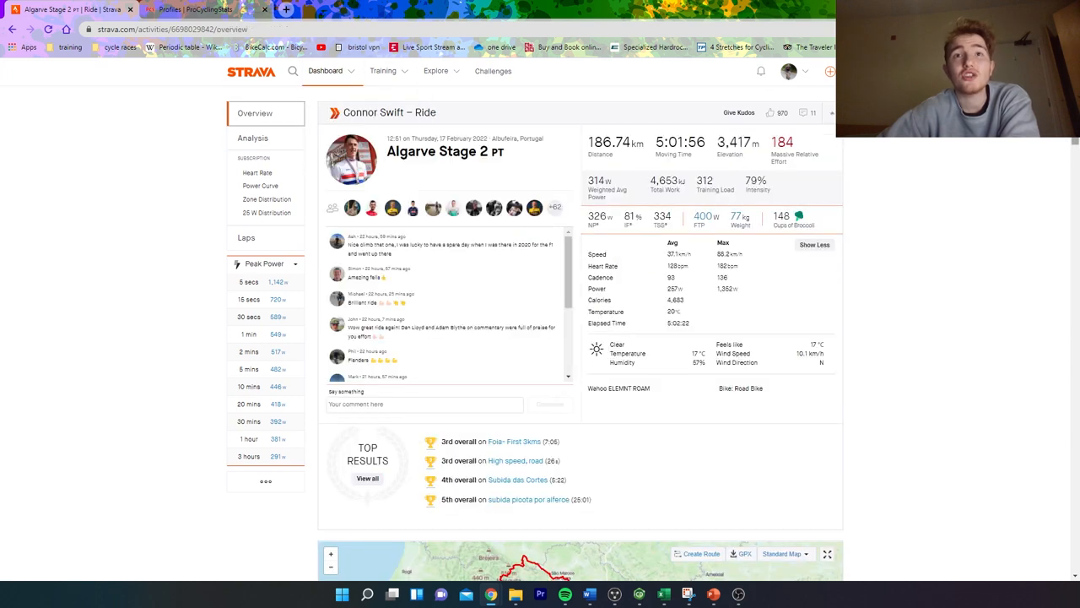
scroll(down, 3)
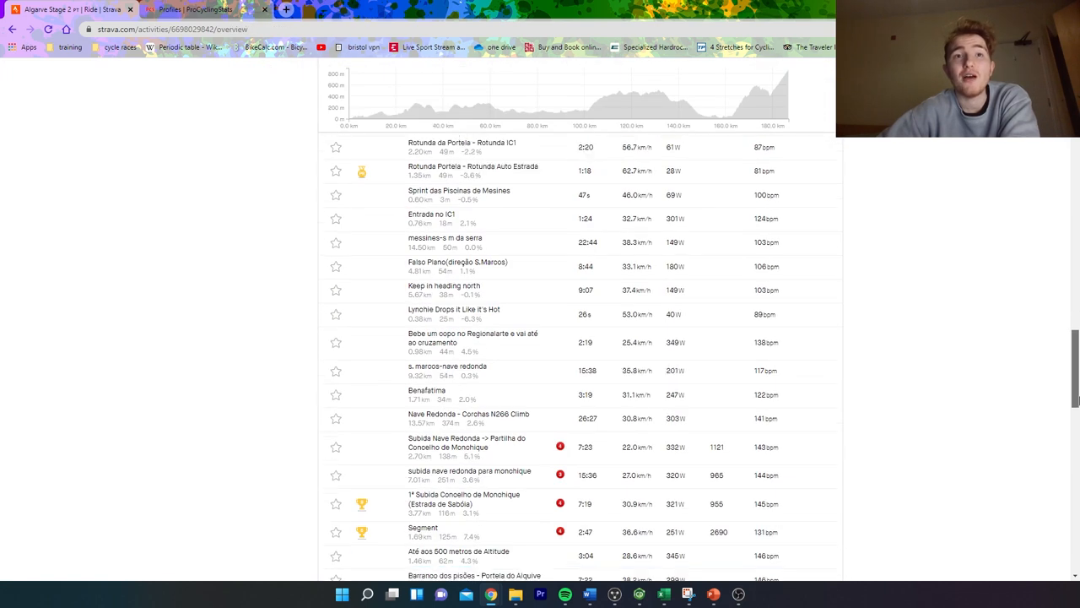
scroll(down, 3)
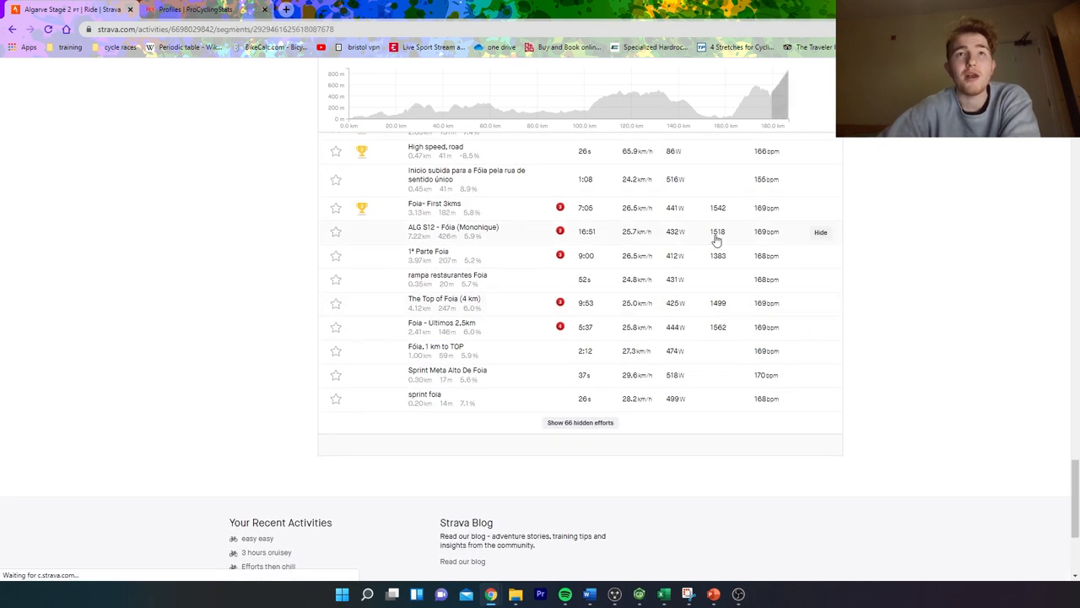
click(452, 232)
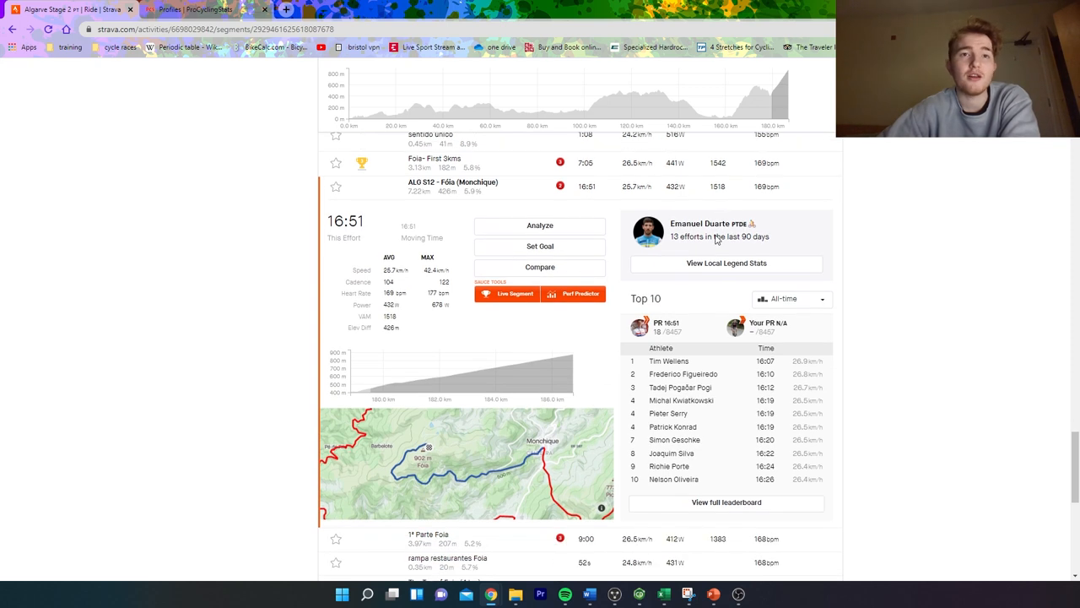
- Choose a time-range option from the All-time leaderboard filter for the Fóia climb
scroll(down, 3)
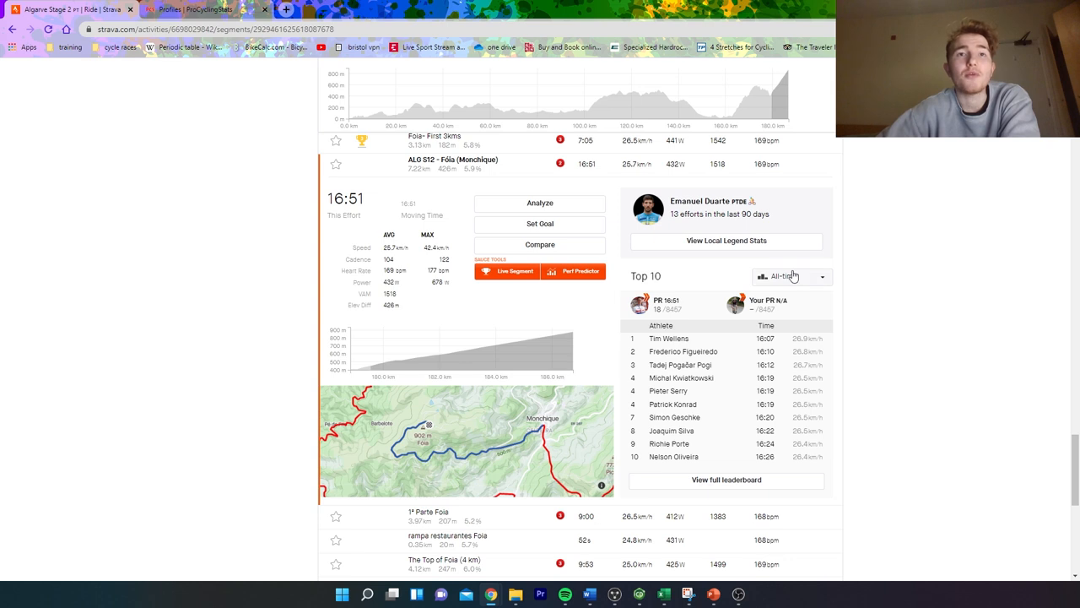
click(793, 277)
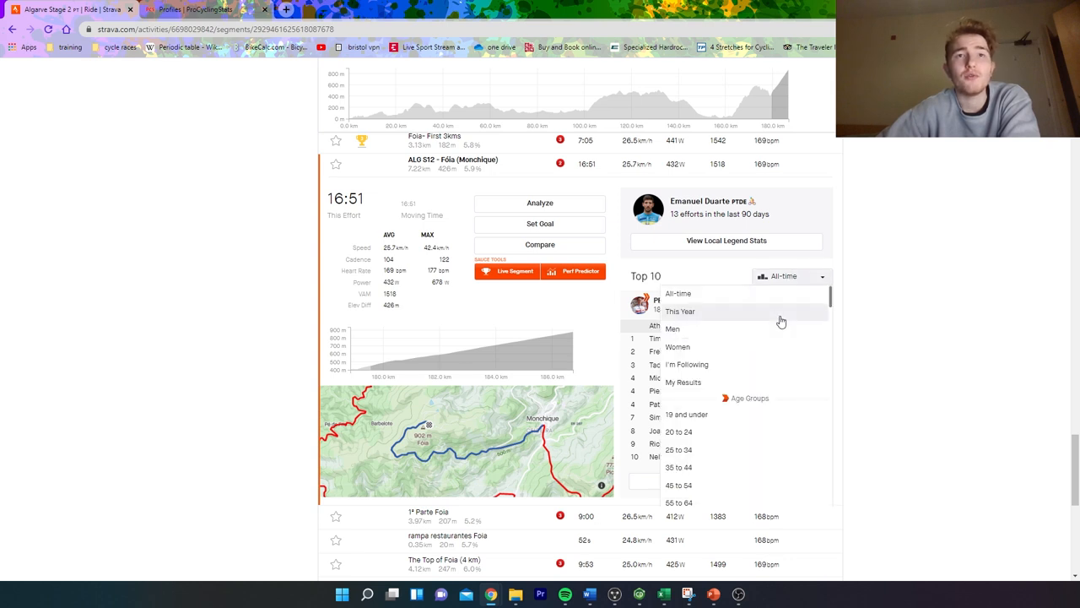
click(682, 310)
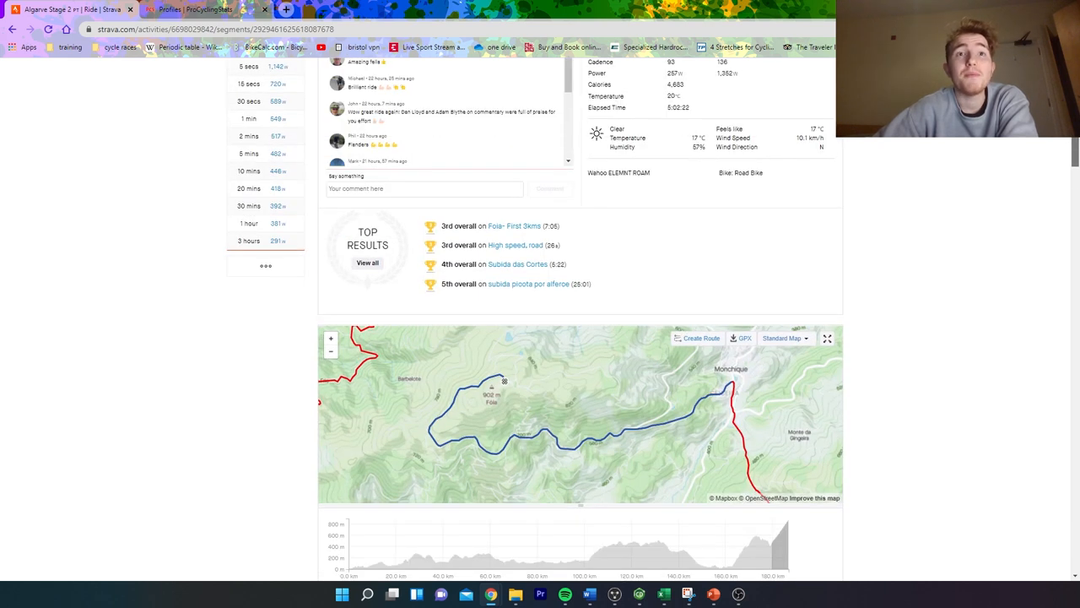
scroll(up, 3)
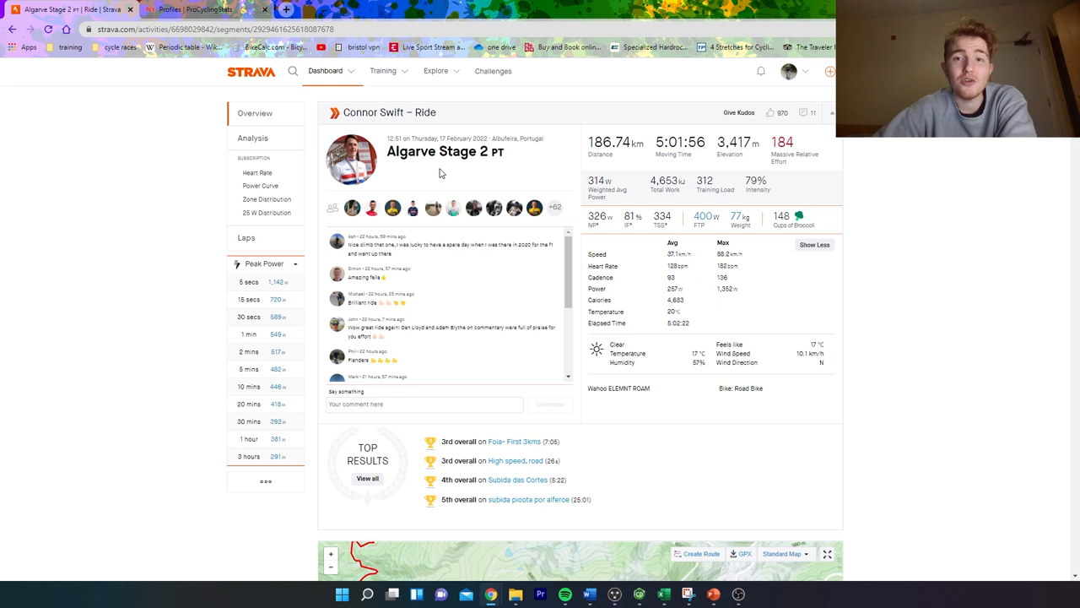
mouse_move(425, 173)
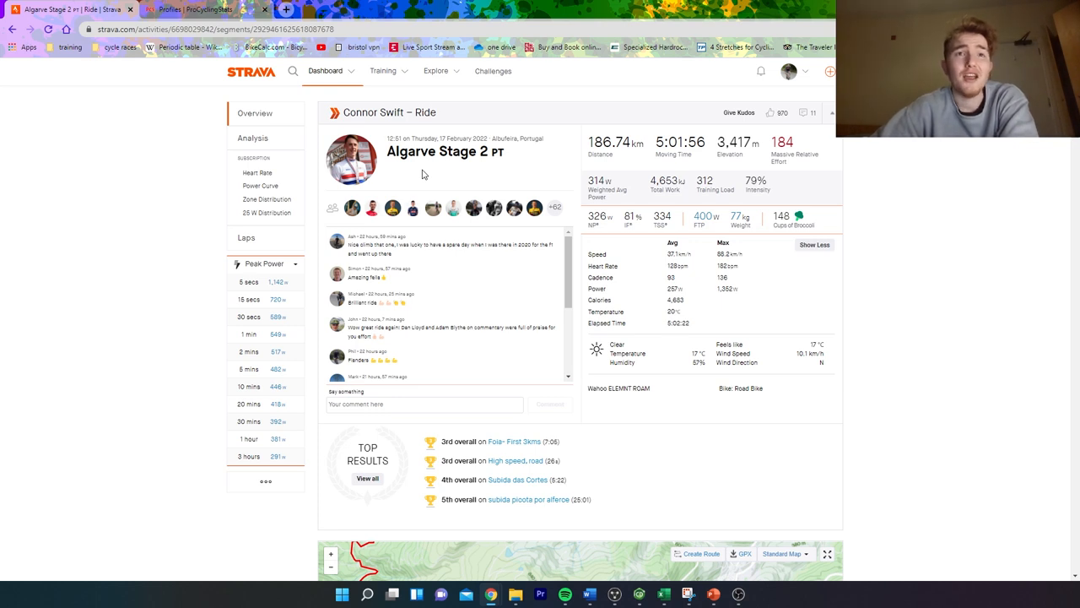
mouse_move(595, 253)
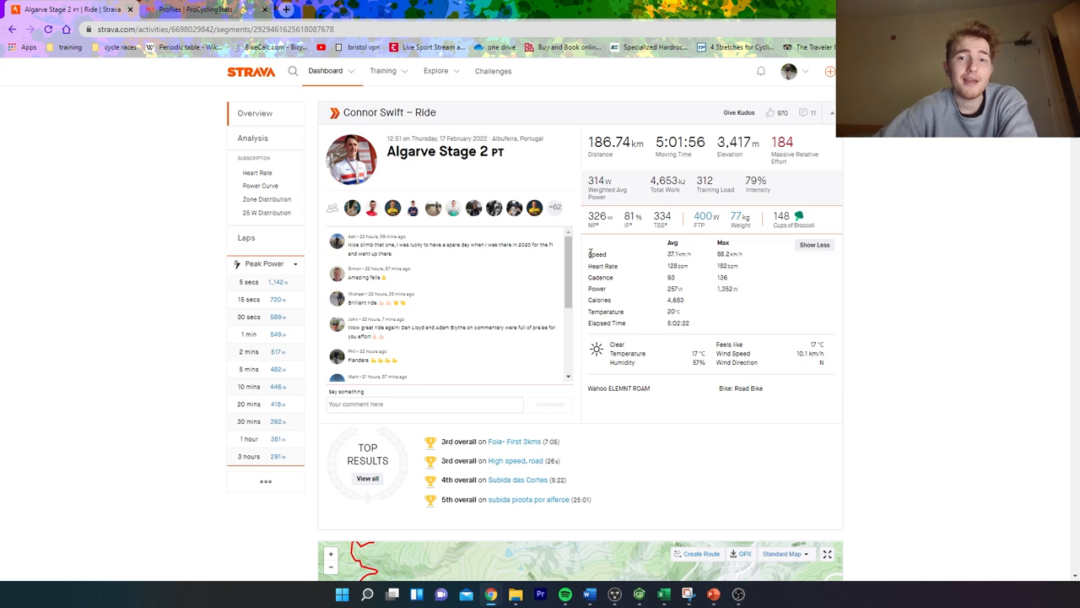
mouse_move(535, 272)
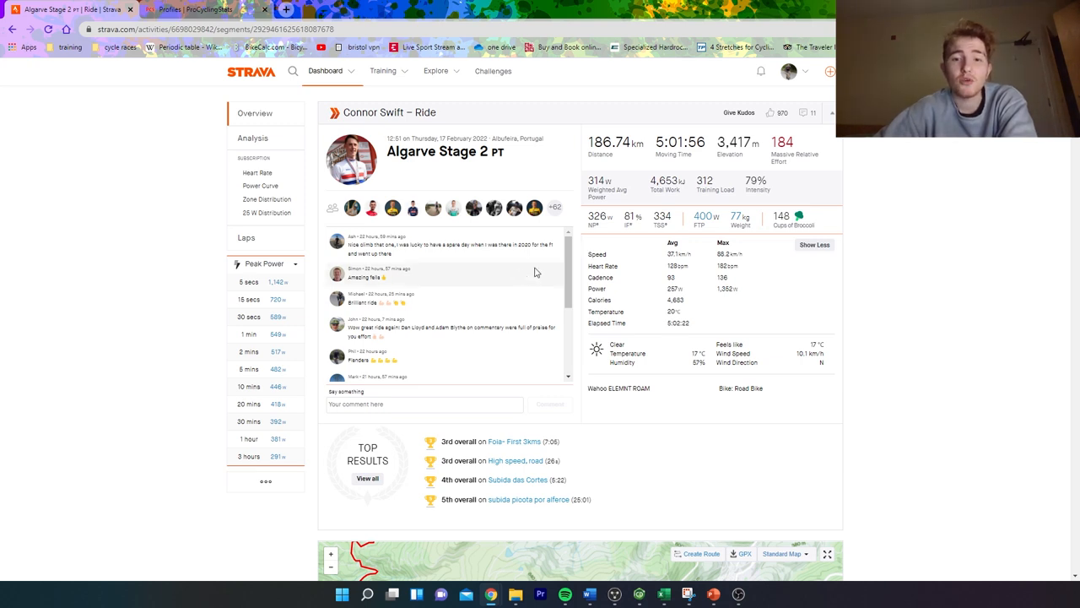